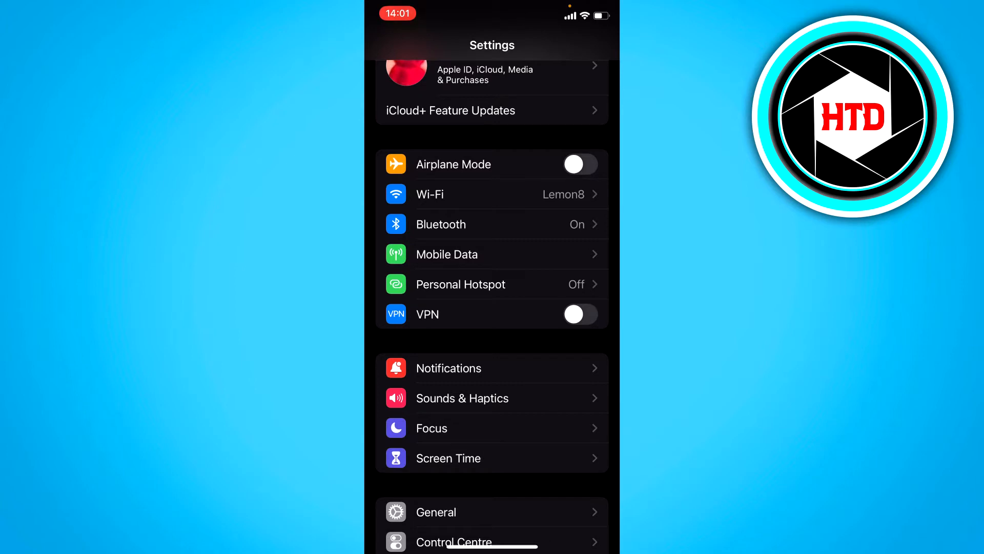
- Reach the Screen Time page from the Settings list and reveal its restriction options
scroll("down", 3)
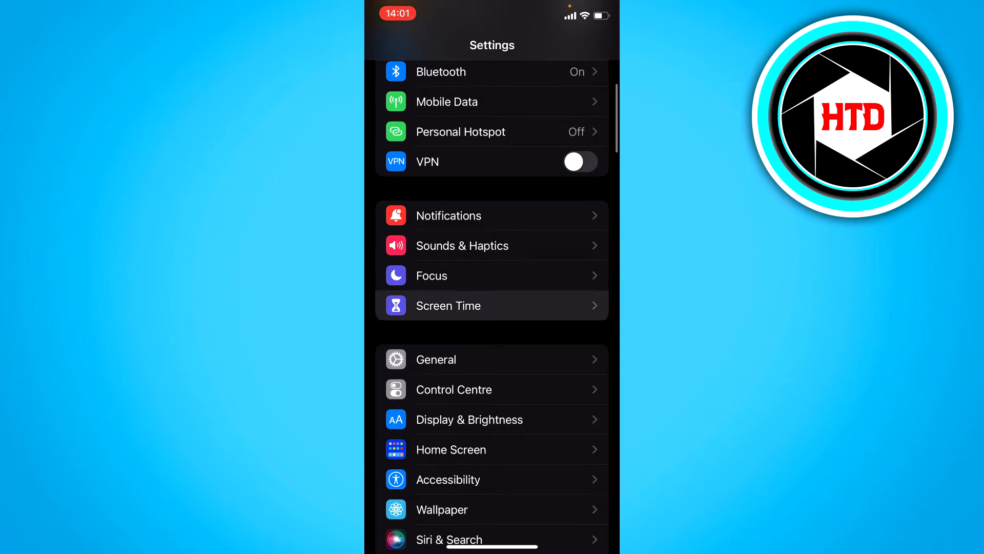
left_click(491, 305)
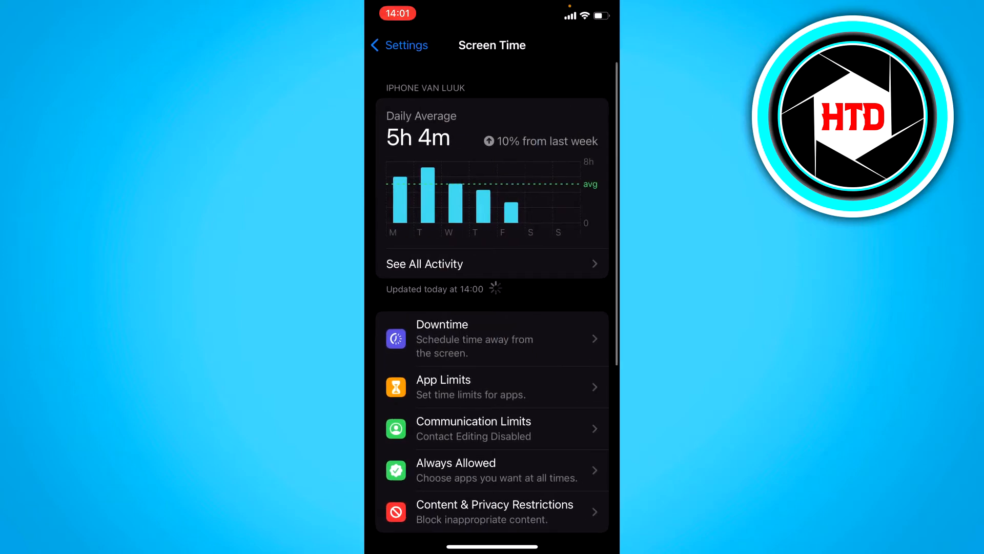
scroll("down", 3)
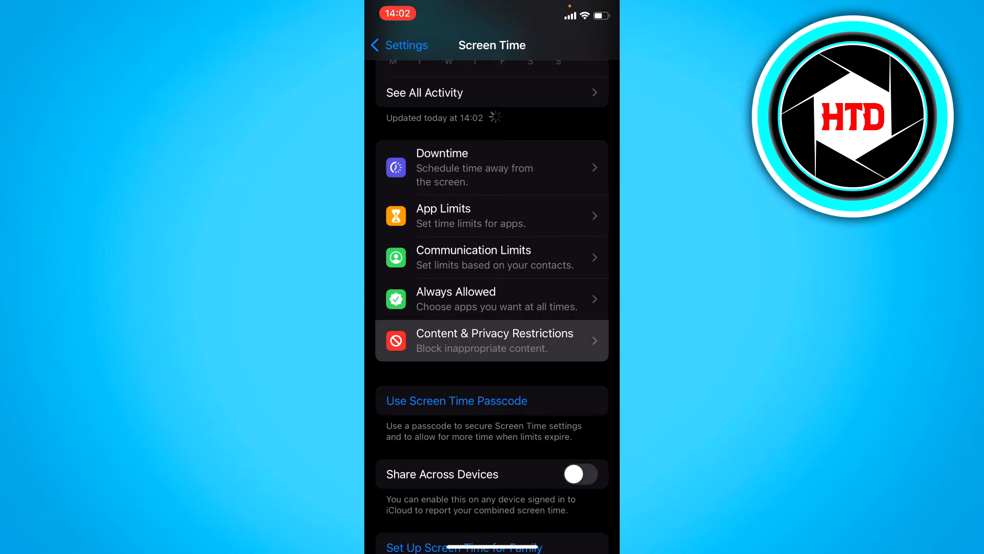
- Switch on Content & Privacy Restrictions and bring up the Content Restrictions page
left_click(492, 341)
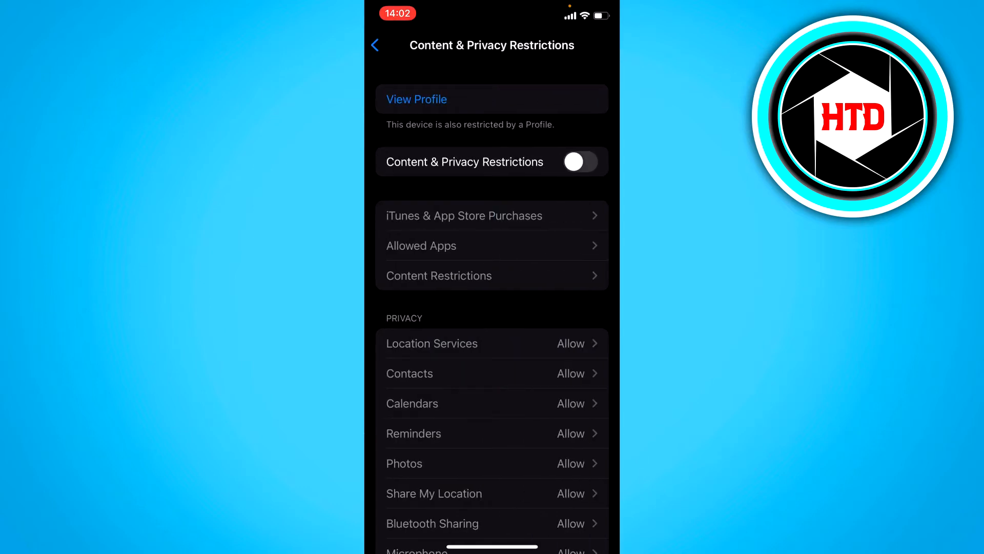
left_click(580, 161)
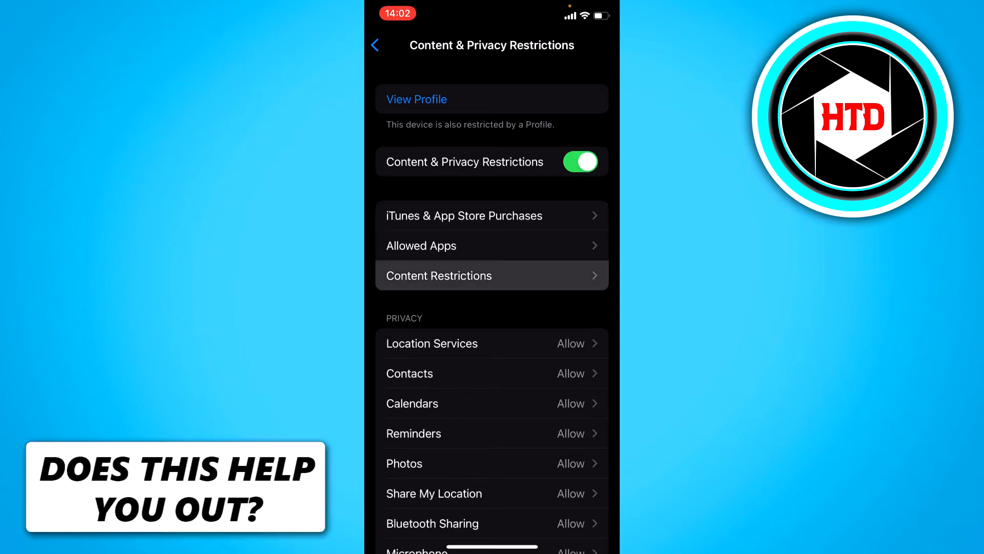
left_click(438, 276)
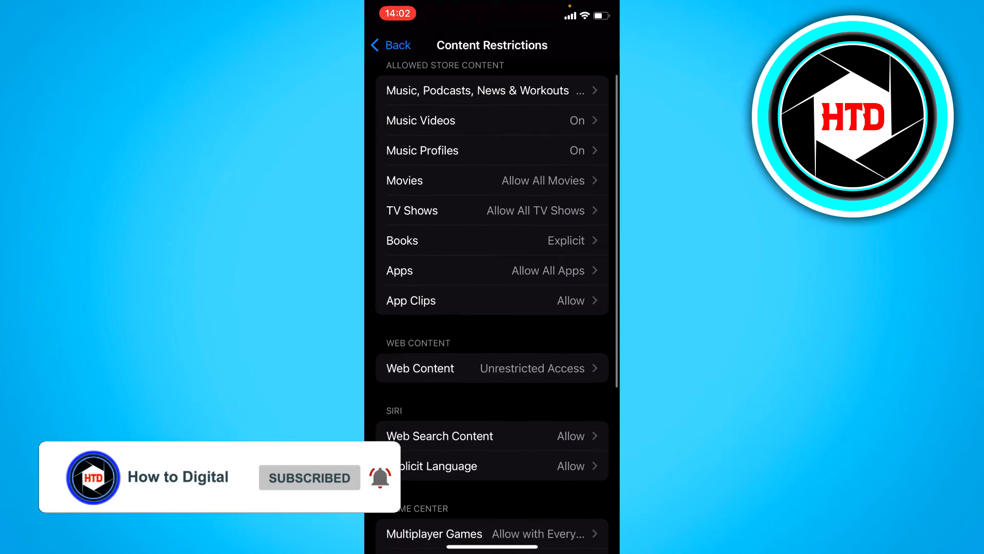
- Try Limit Adult Websites and Allowed Websites Only, then leave Web Content at Unrestricted Access
left_click(492, 368)
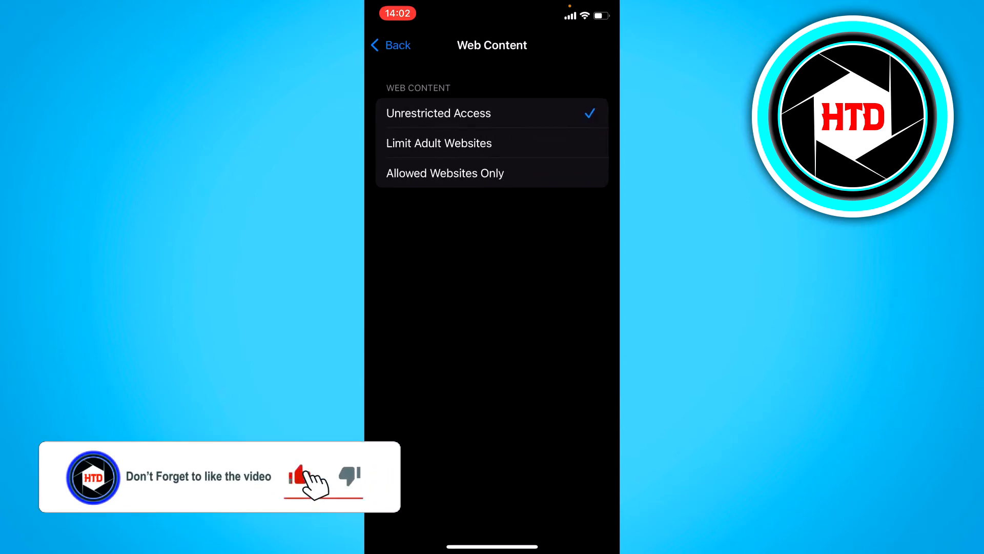
left_click(439, 143)
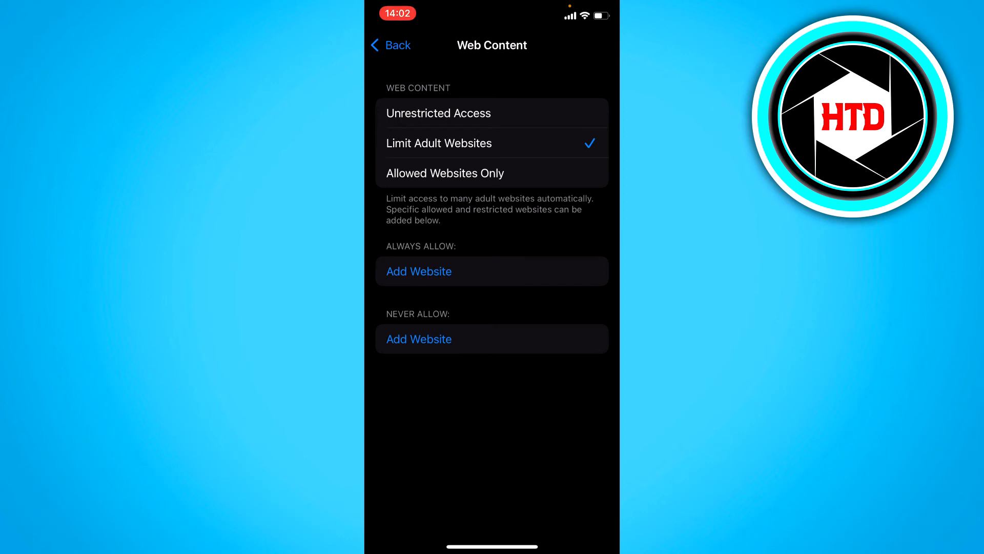
left_click(443, 172)
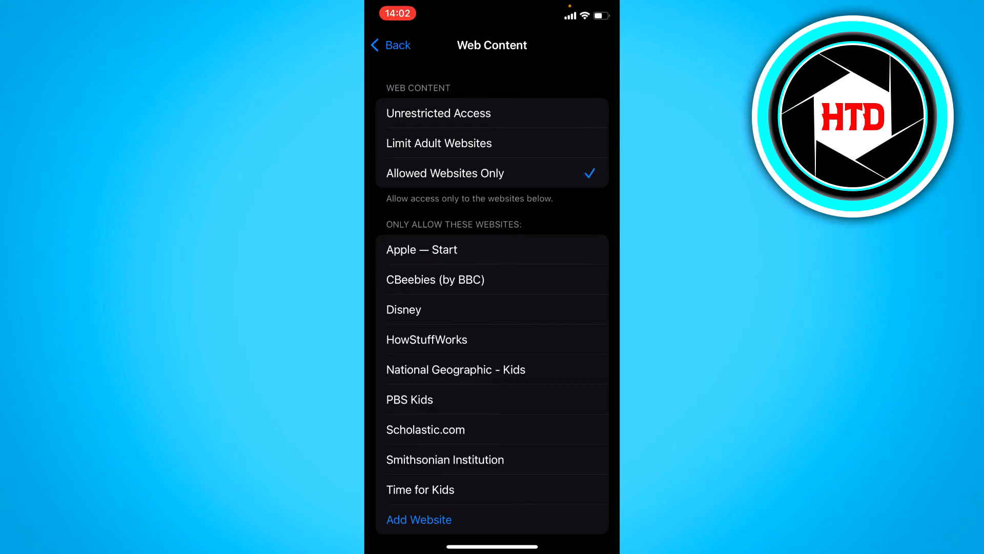
left_click(438, 113)
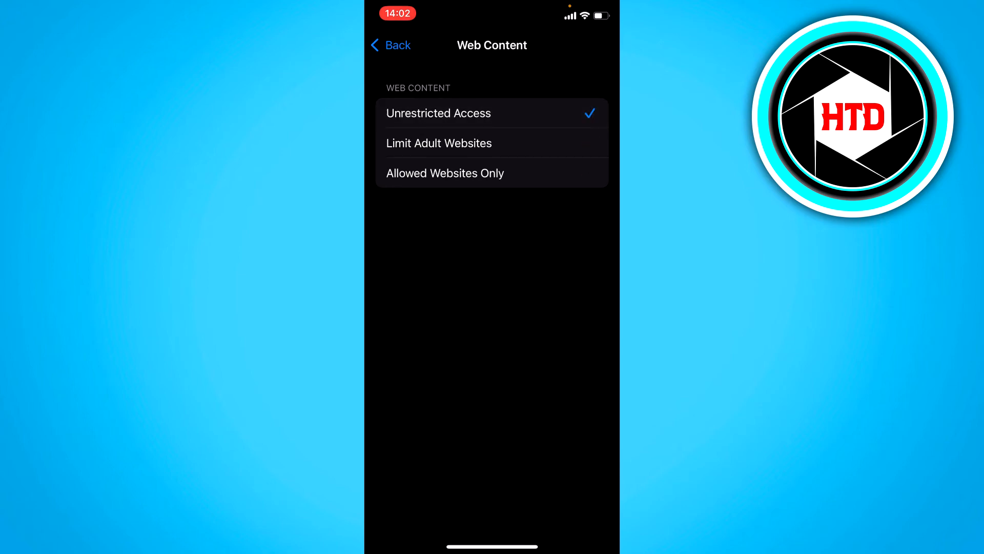